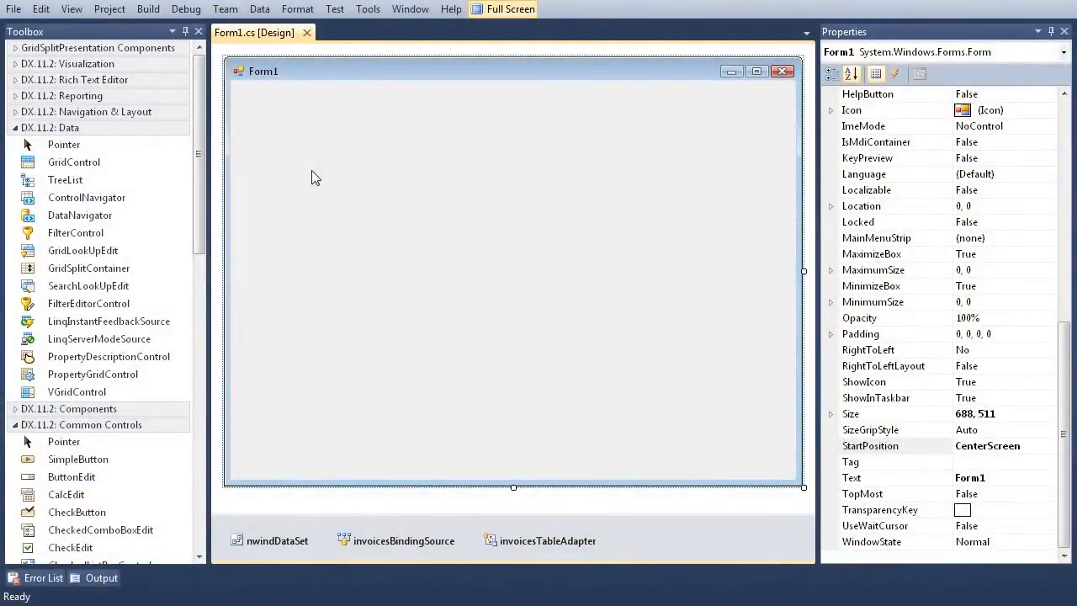
# - Place a GridControl on Form1 and dock it to fill the parent container
pyautogui.click(74, 162)
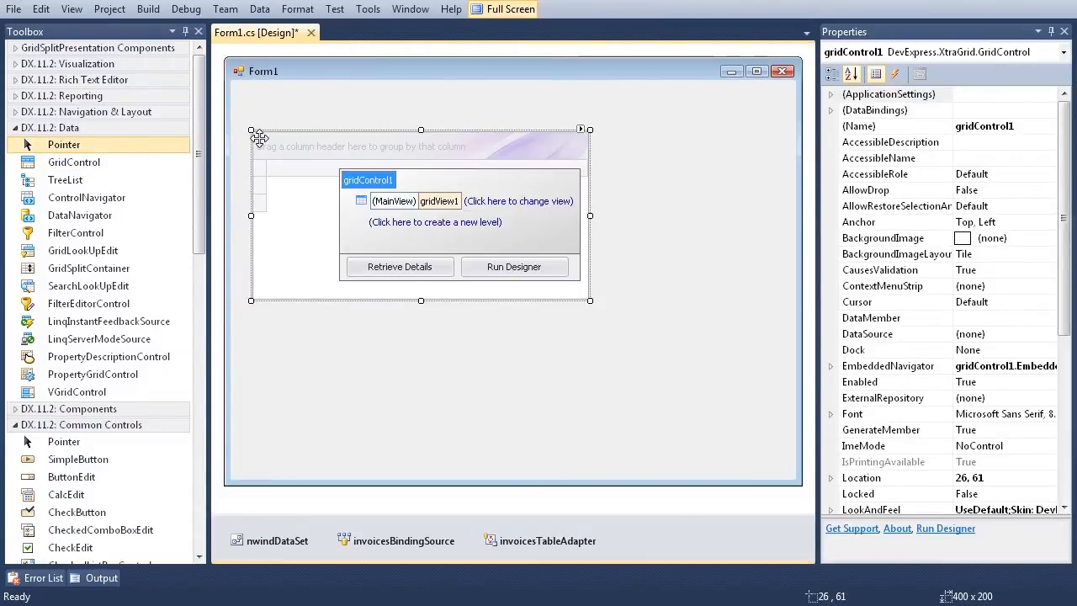
pyautogui.click(580, 132)
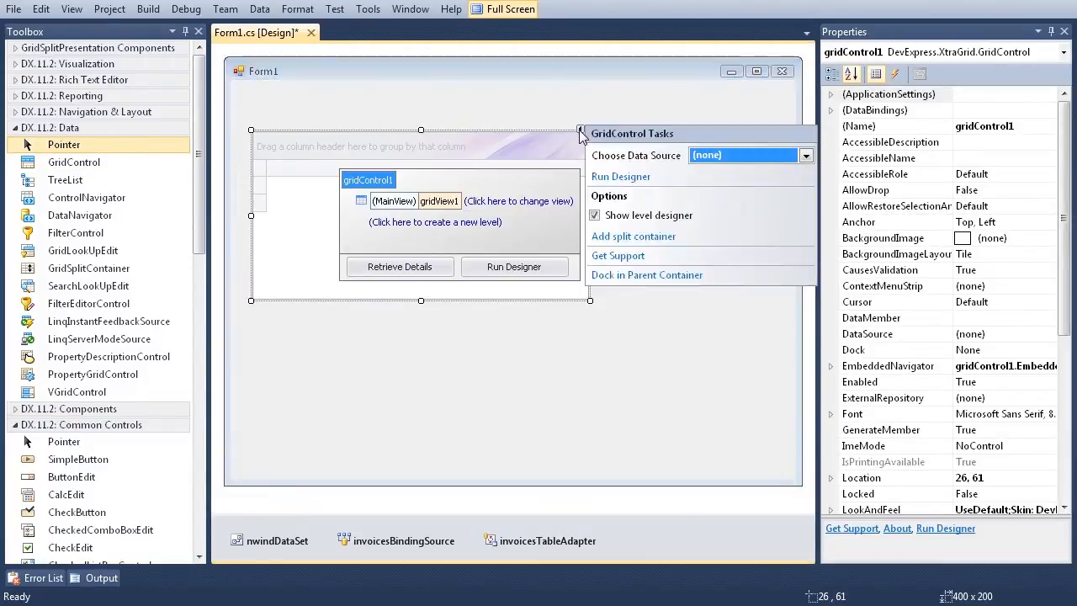
pyautogui.moveTo(646, 276)
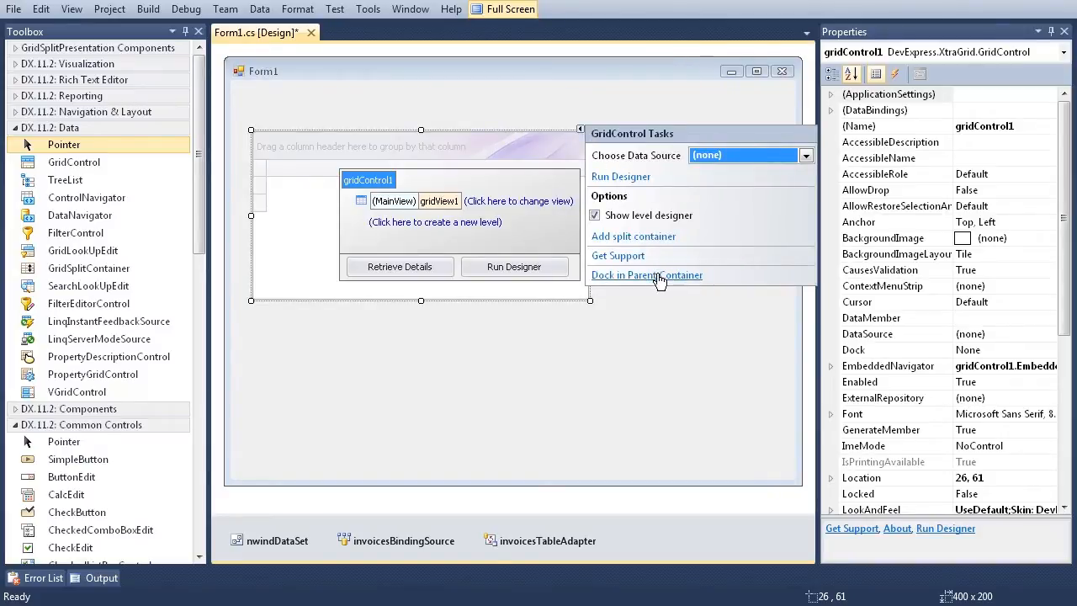
pyautogui.click(646, 276)
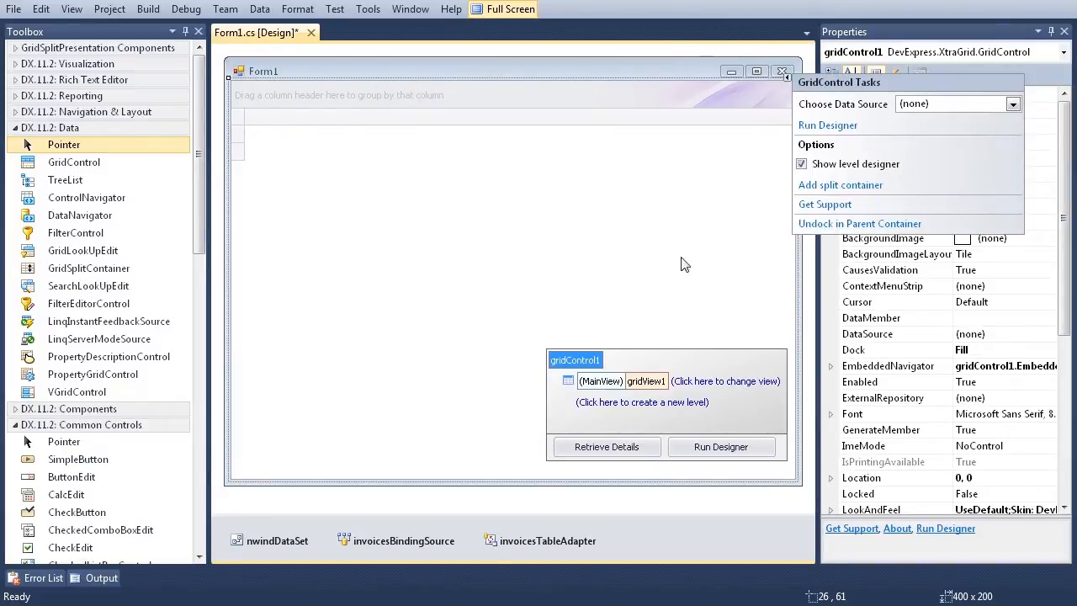
# - Bind the grid to invoicesBindingSource and select its main view for editing
pyautogui.click(1014, 104)
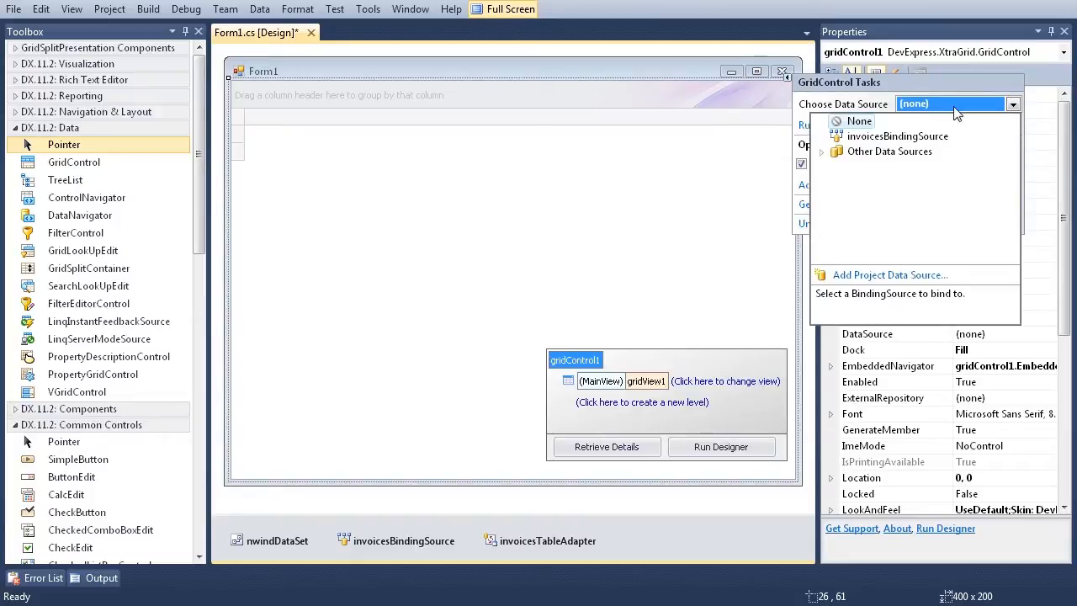
pyautogui.click(897, 135)
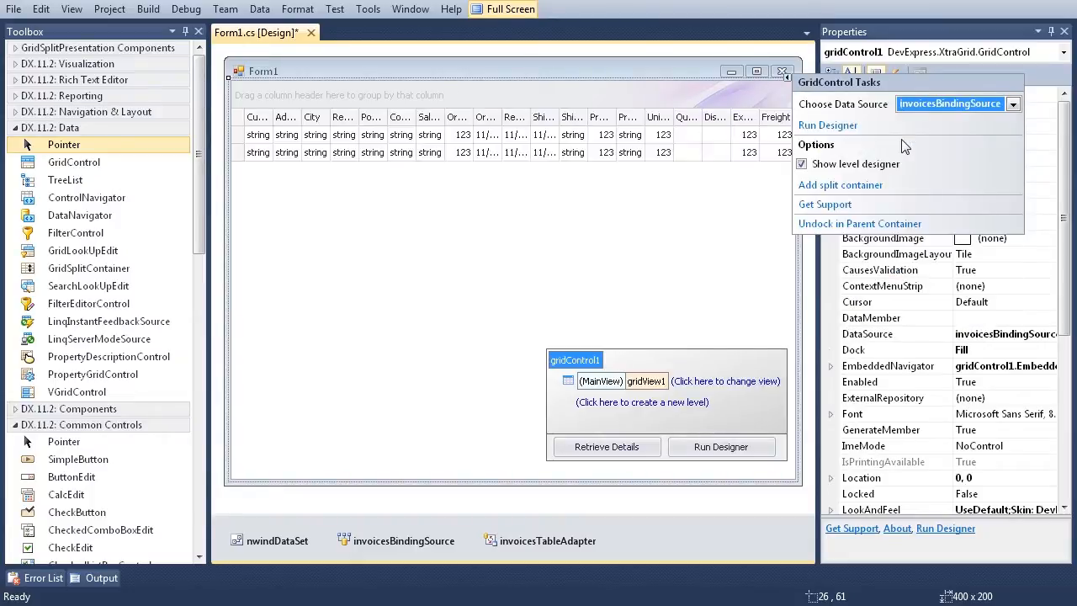
pyautogui.moveTo(831, 200)
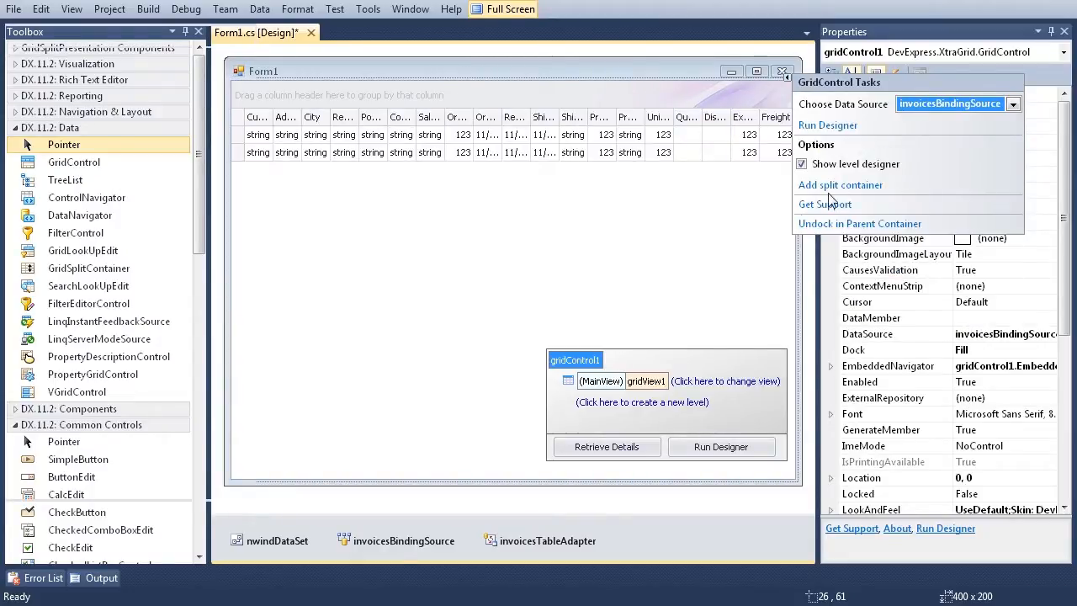
pyautogui.click(646, 380)
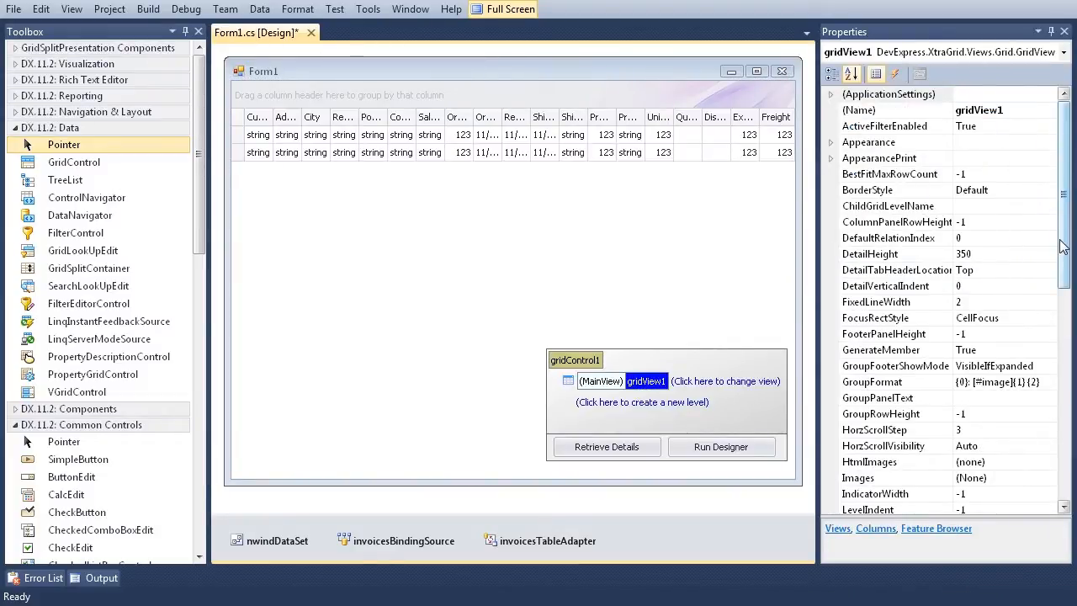
# - In gridView1's OptionsView, set ColumnAutoWidth False and ShowFooter True, then reselect gridControl1
pyautogui.scroll(-3)
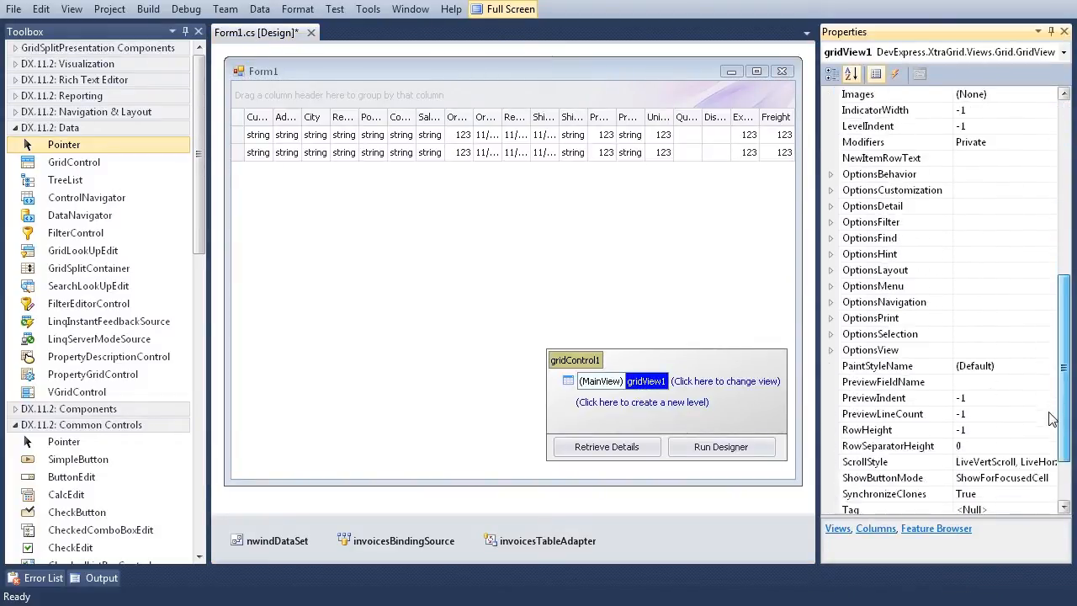
pyautogui.scroll(-3)
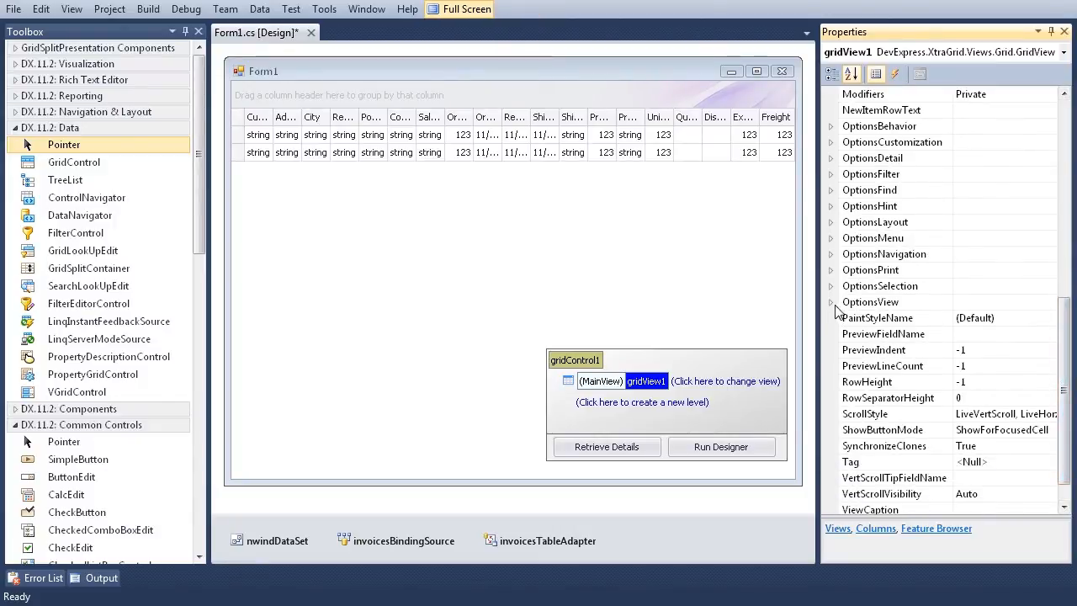
pyautogui.click(832, 303)
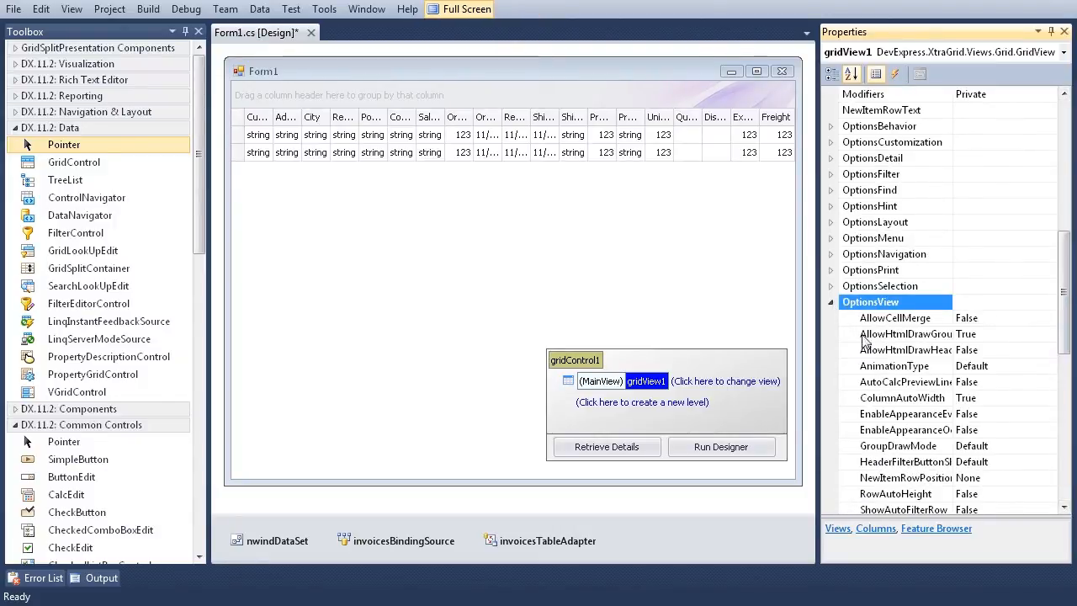
pyautogui.moveTo(912, 404)
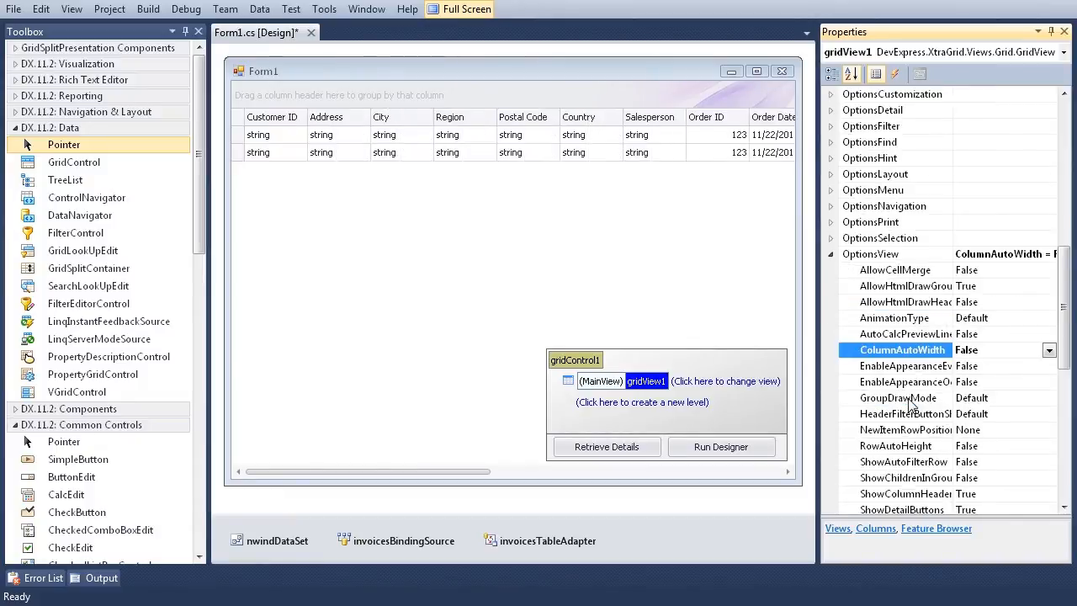
pyautogui.scroll(-3)
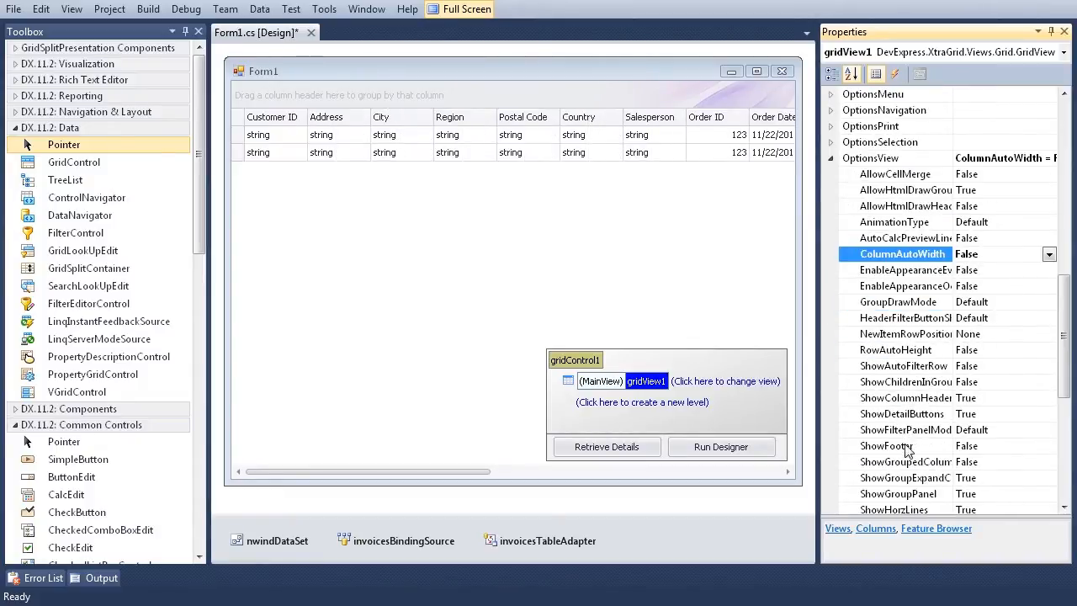
pyautogui.click(892, 444)
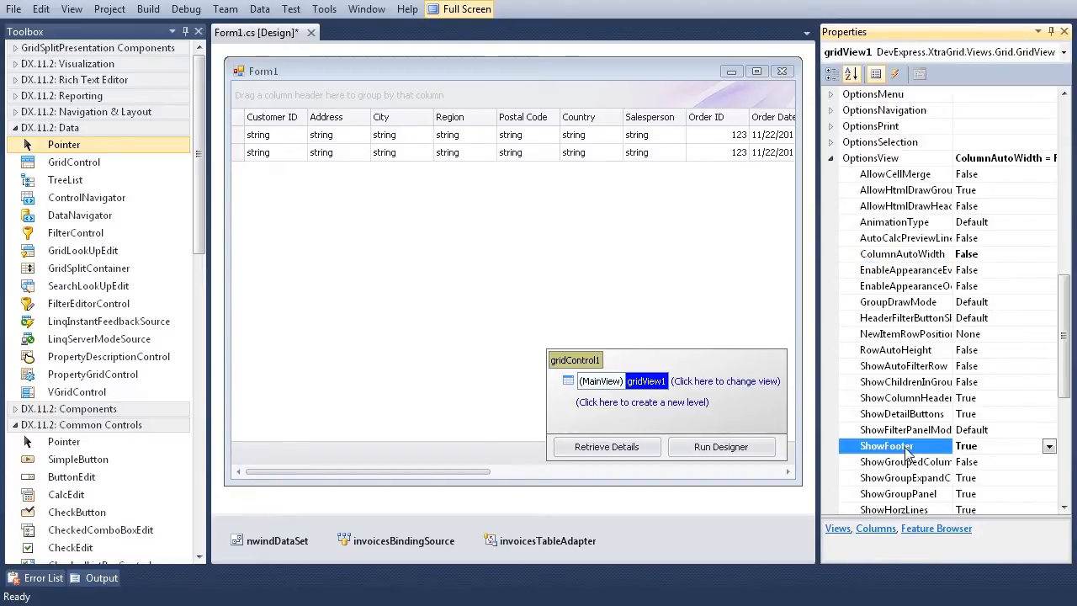
pyautogui.moveTo(707, 310)
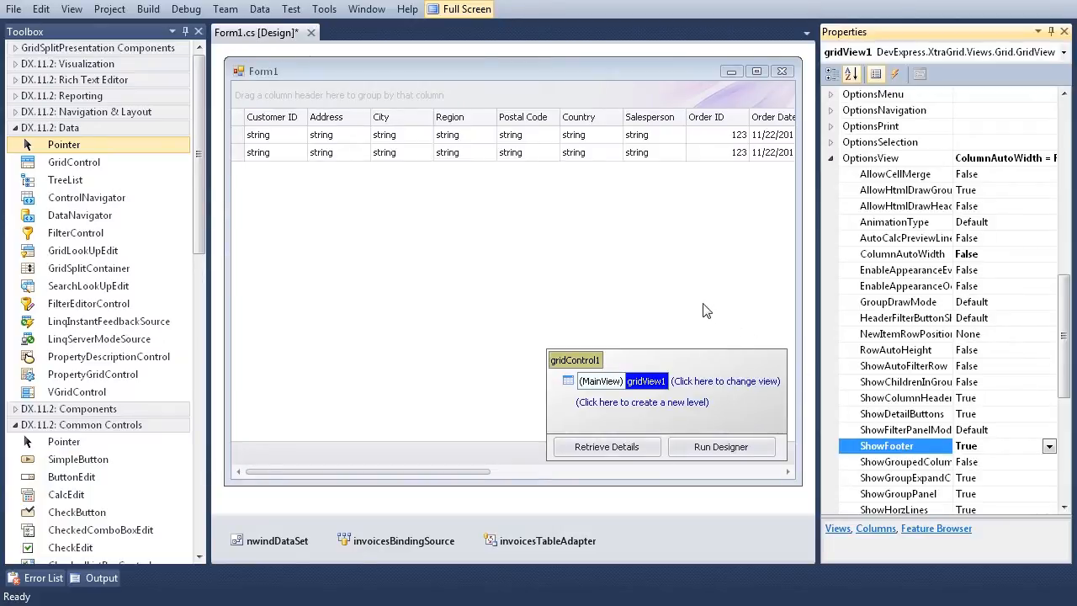
pyautogui.click(576, 360)
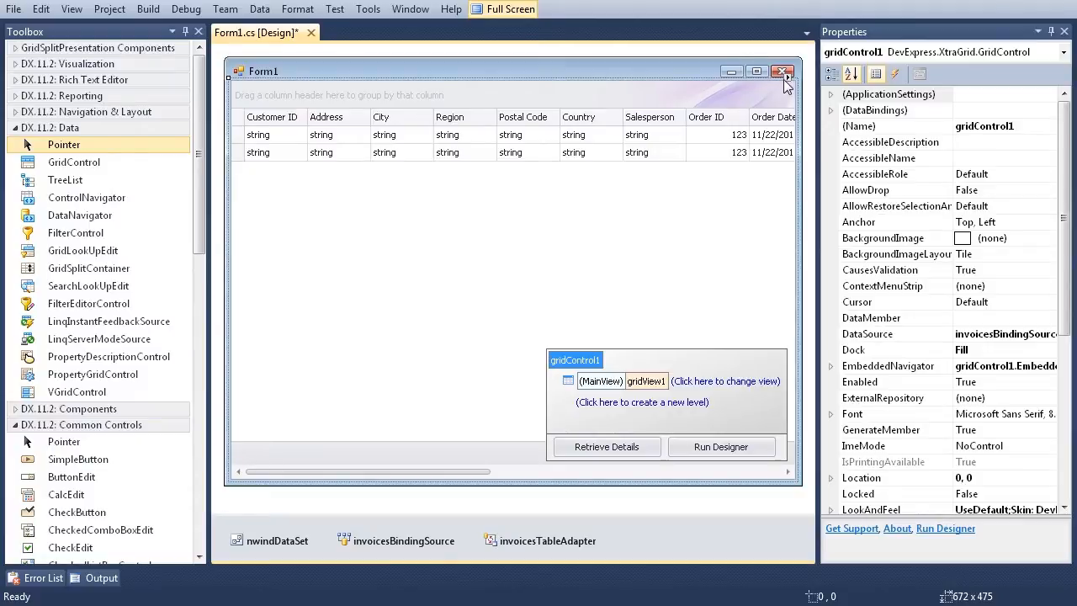
# - Reopen the GridControl Tasks smart-tag panel on gridControl1
pyautogui.click(786, 81)
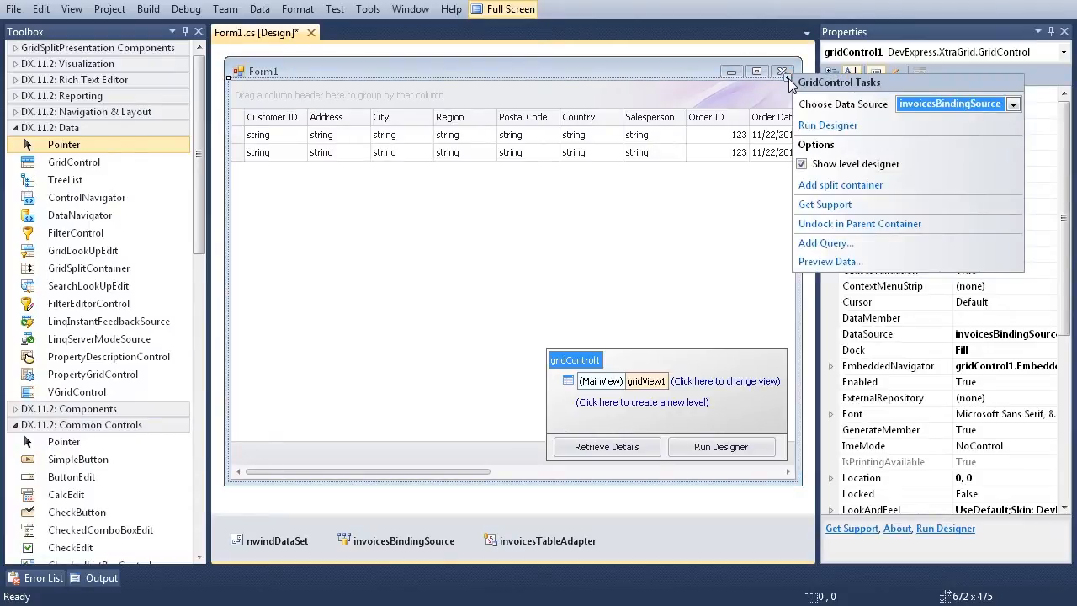
pyautogui.click(783, 70)
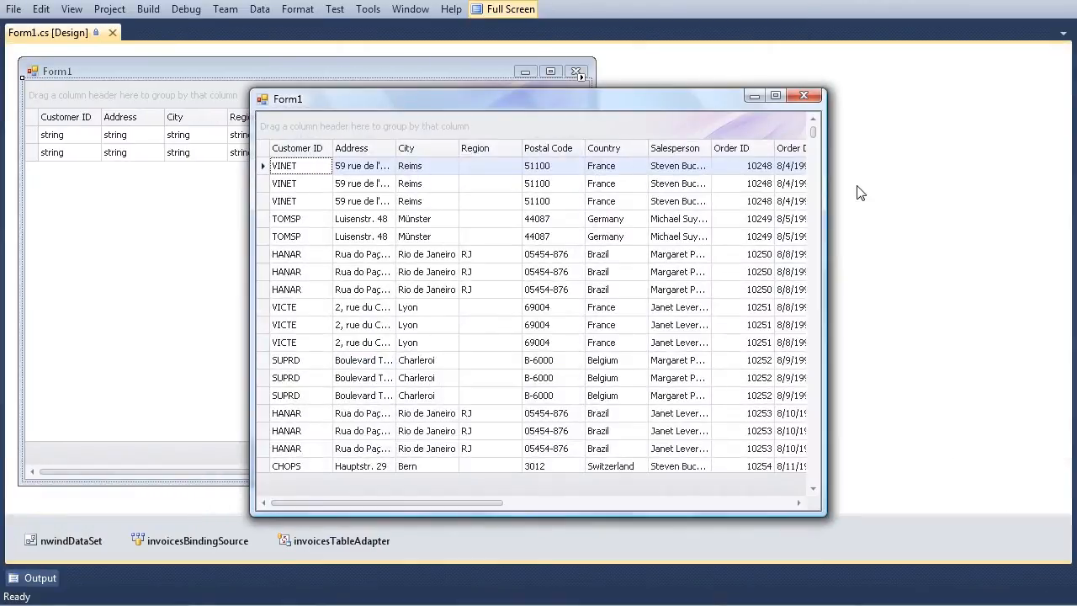
pyautogui.moveTo(569, 128)
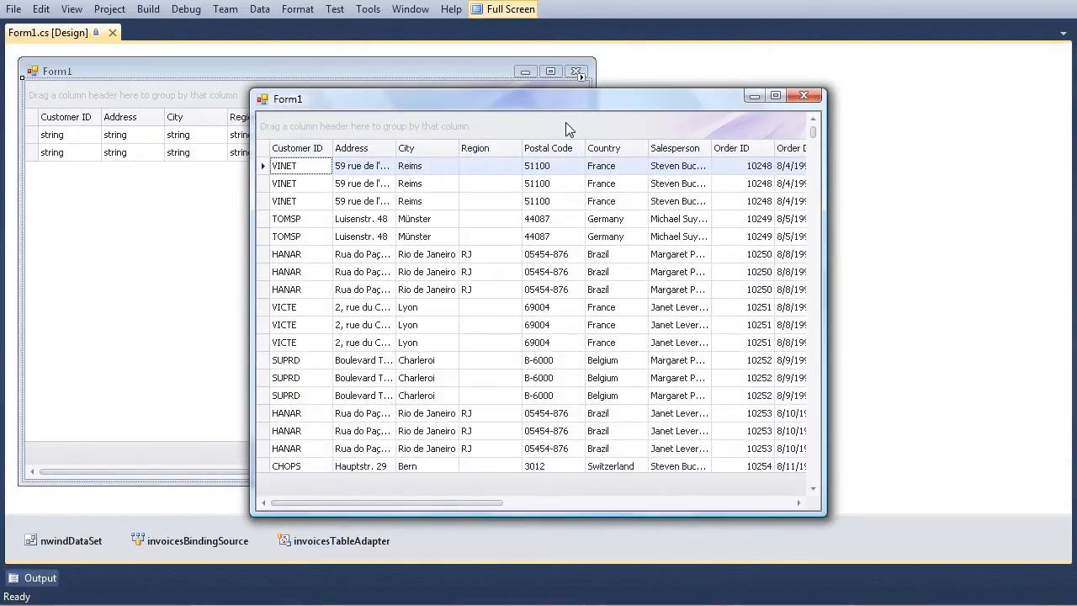
# - Split the running grid into top and bottom panes and scroll the lower pane independently
pyautogui.rightClick(566, 128)
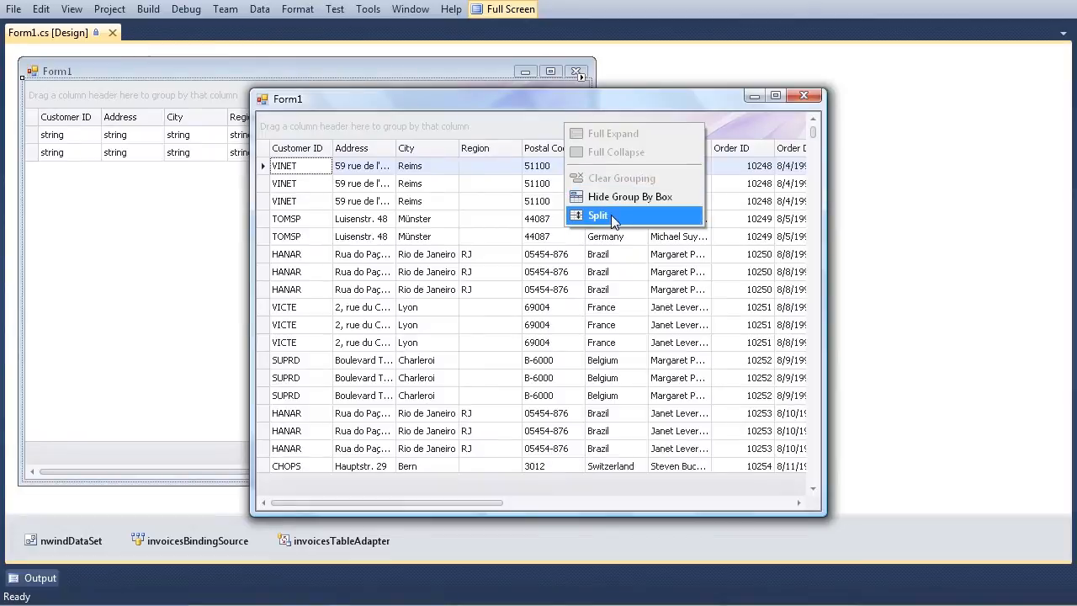
pyautogui.click(597, 215)
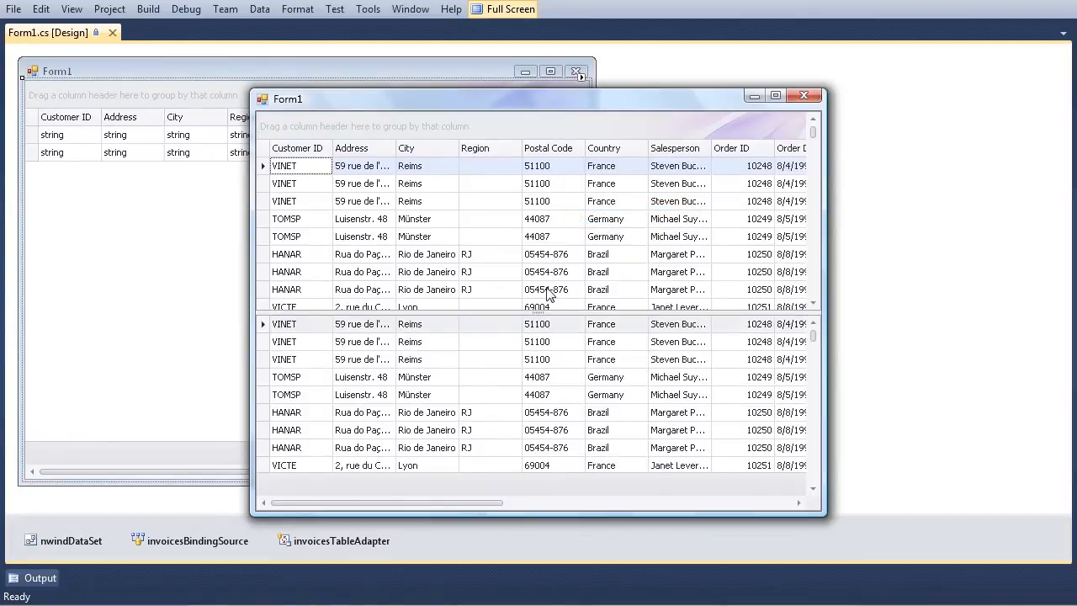
pyautogui.moveTo(532, 314)
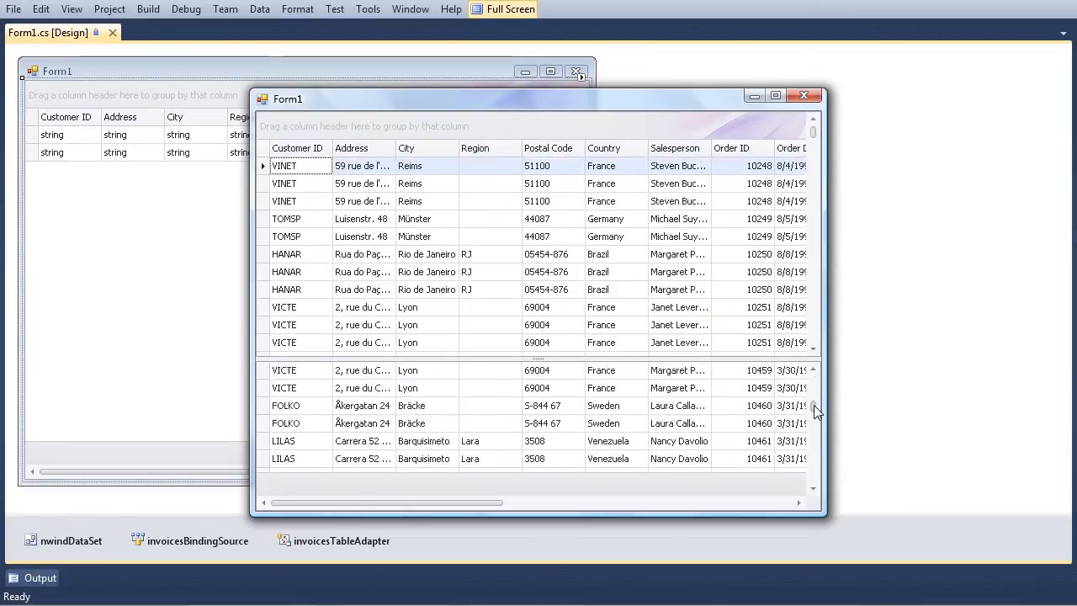
pyautogui.scroll(3)
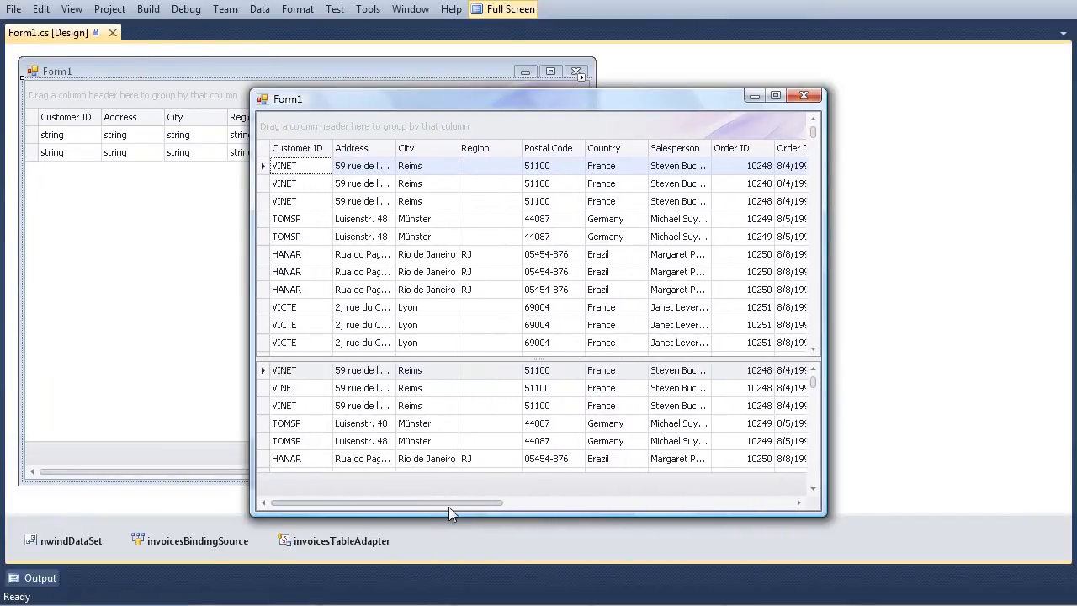
pyautogui.moveTo(303, 488)
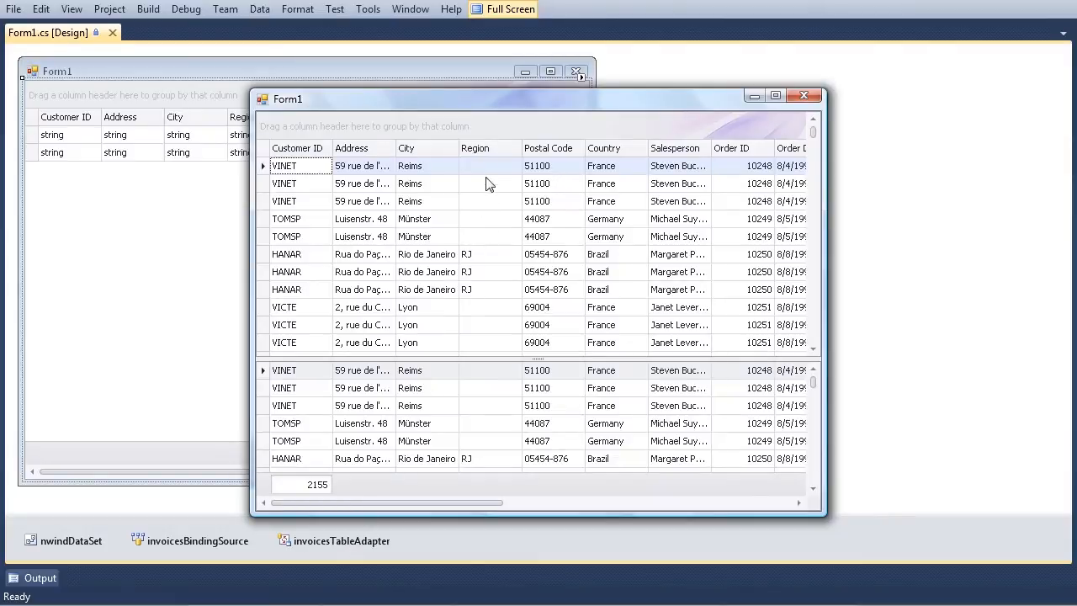
# - Enter 'tes' in the first row's Region cell and commit the edit
pyautogui.write('tes')
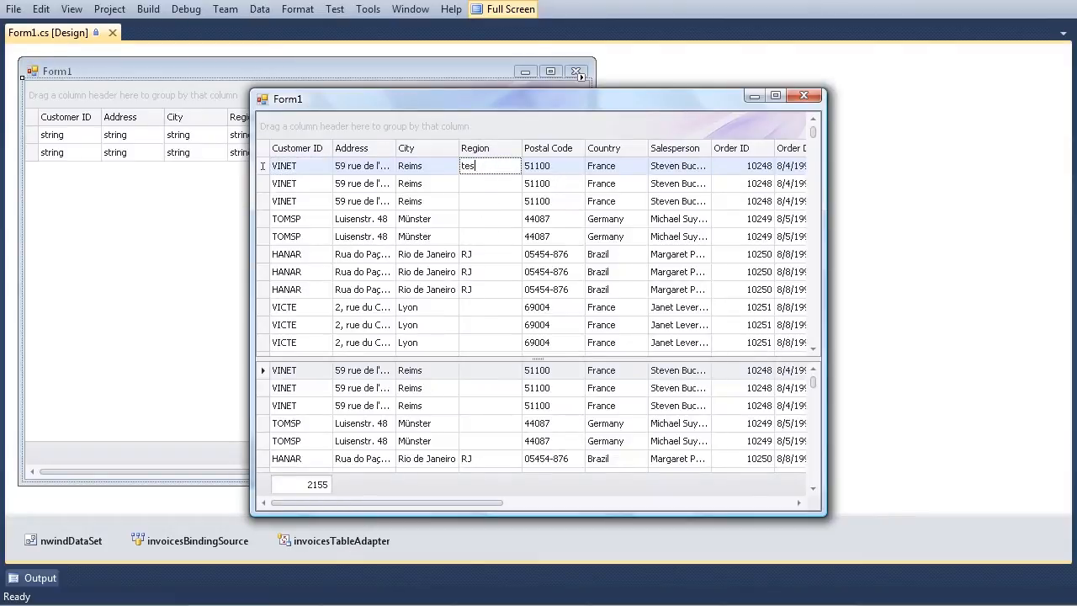
pyautogui.click(488, 184)
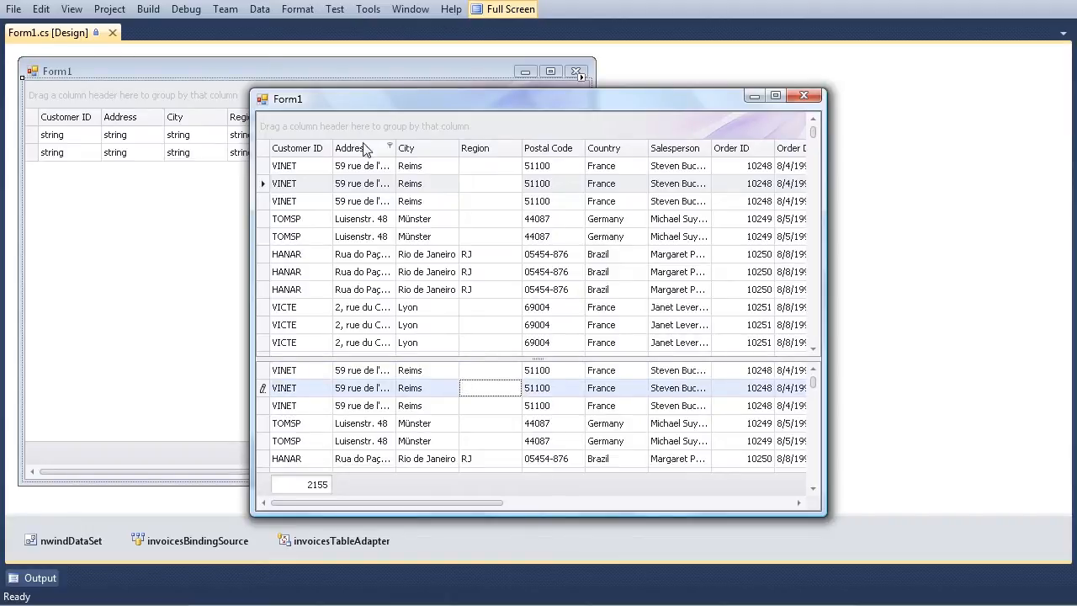
pyautogui.click(407, 219)
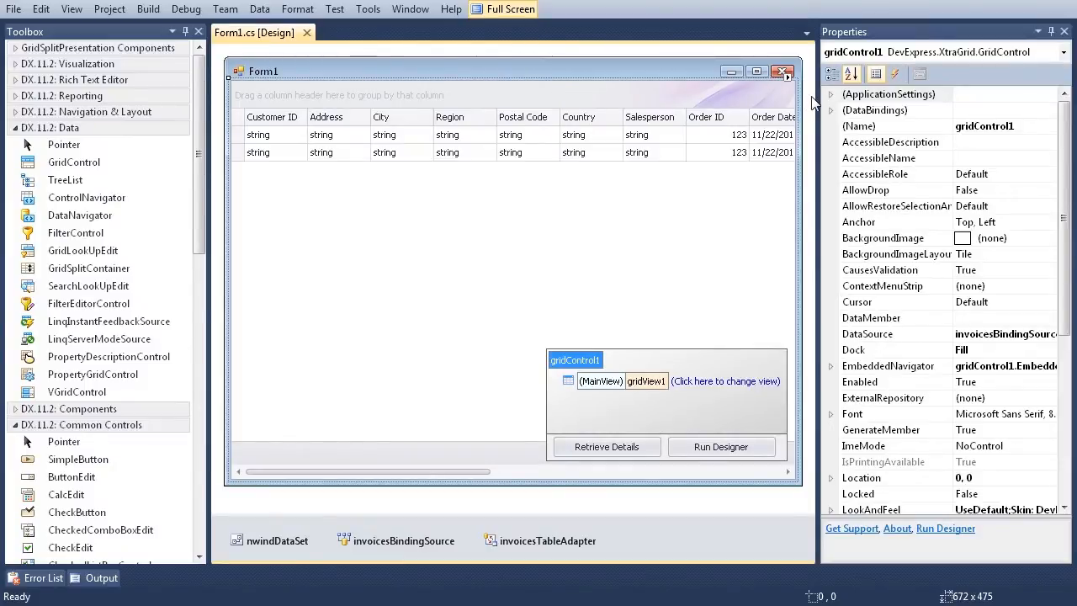
# - Select gridSplitContainer1 and scroll its Properties to the Horizontal setting
pyautogui.click(1063, 51)
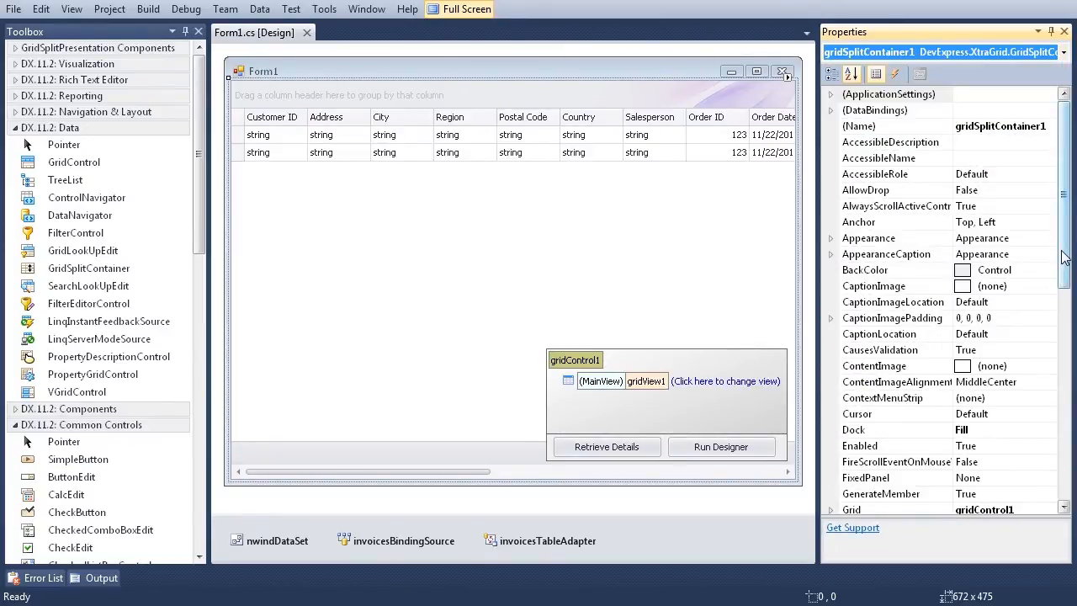
pyautogui.scroll(-3)
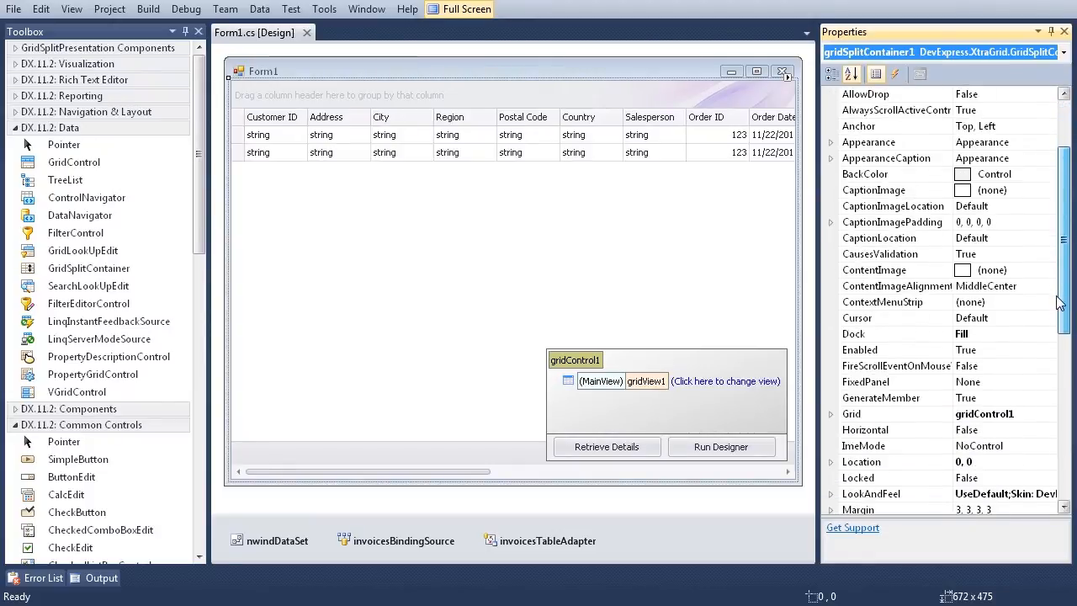
pyautogui.scroll(-3)
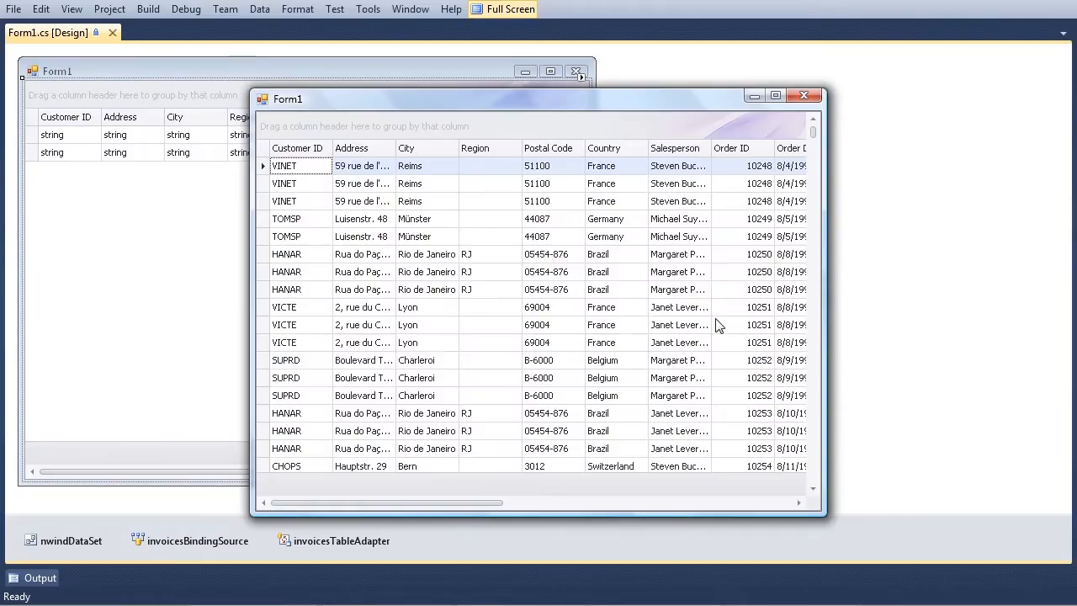
pyautogui.moveTo(528, 135)
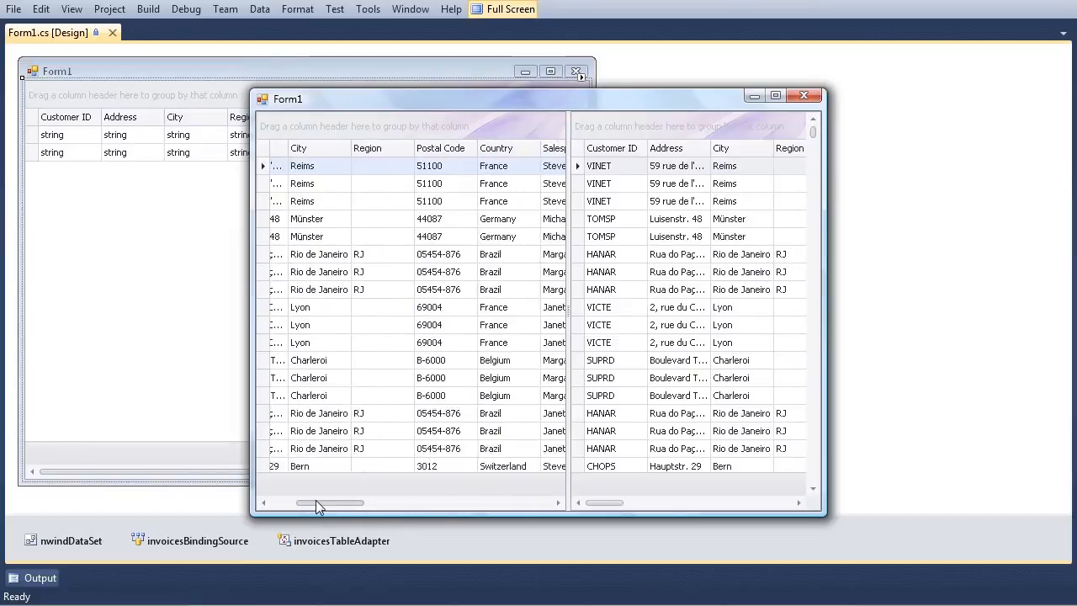
# - Scroll the right pane horizontally to reveal the Discount and Freight columns
pyautogui.moveTo(334, 502); pyautogui.dragTo(286, 501)
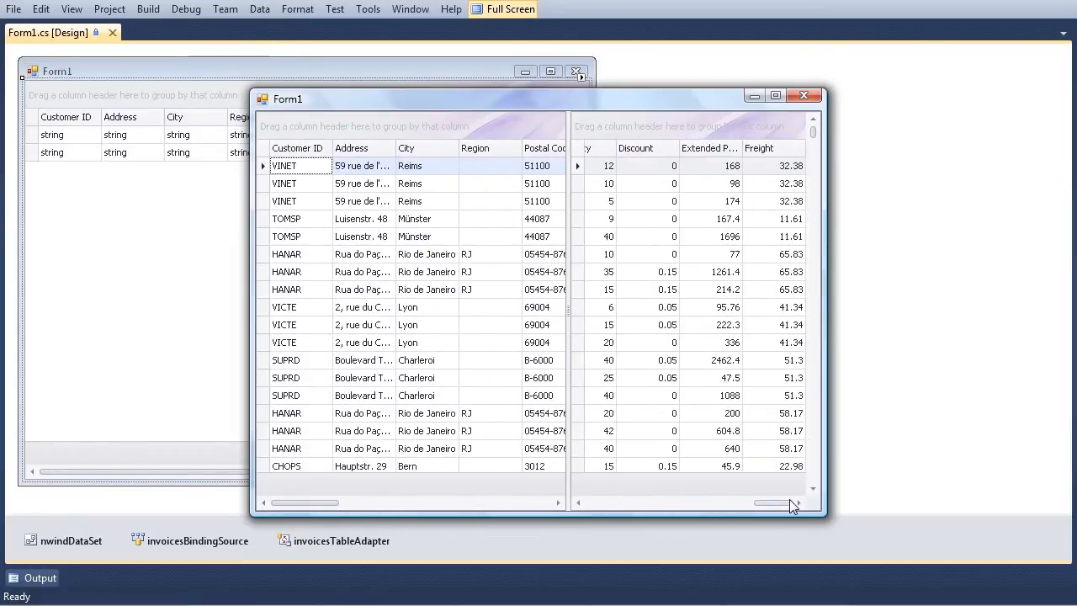
pyautogui.moveTo(816, 135)
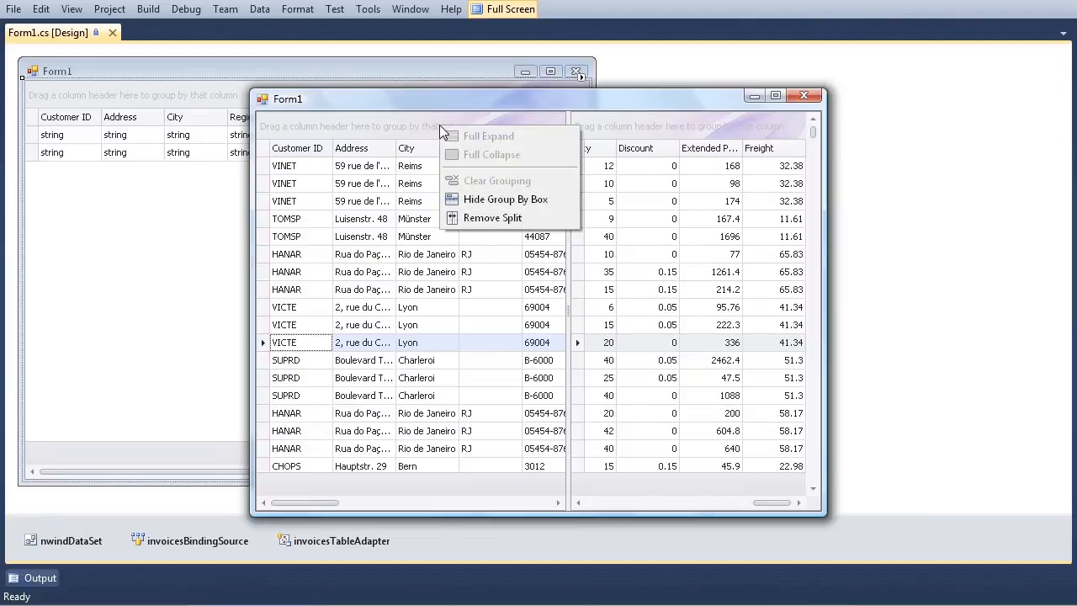
pyautogui.moveTo(492, 219)
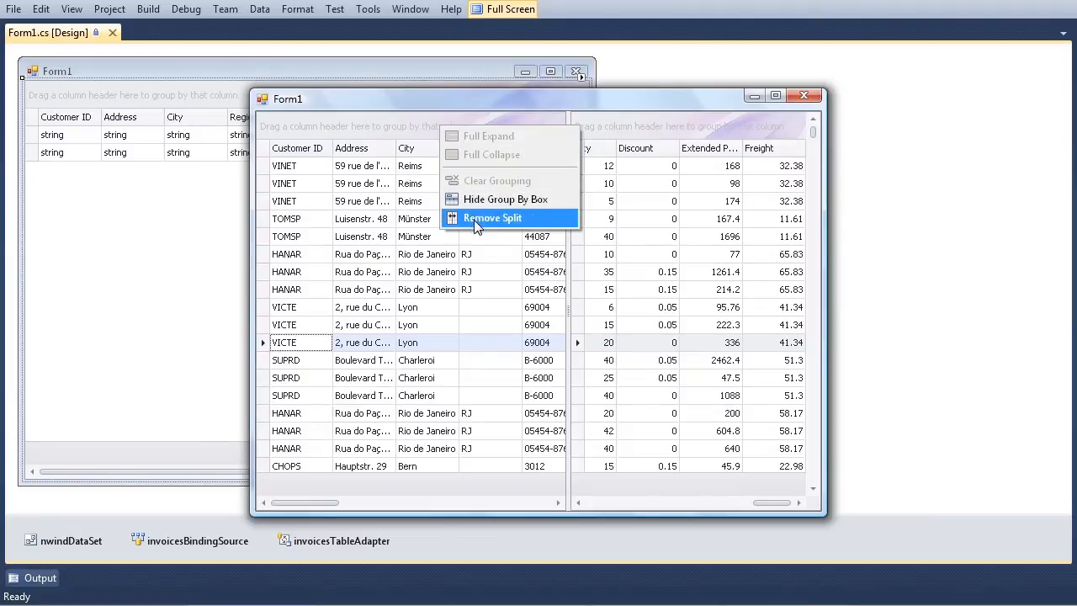
# - Choose Remove Split so the invoices grid returns to a single pane
pyautogui.click(491, 219)
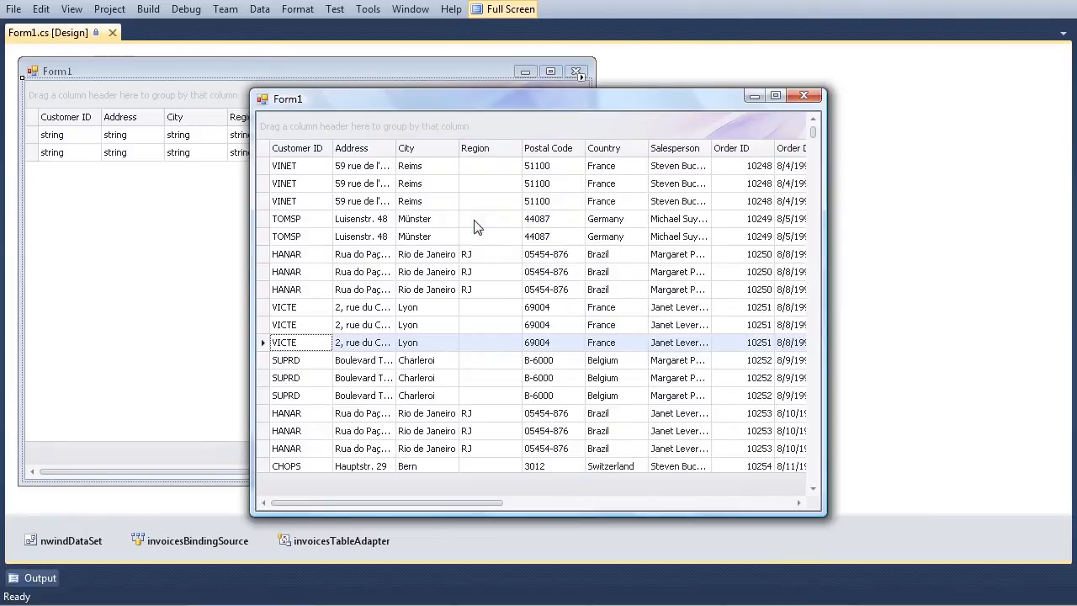